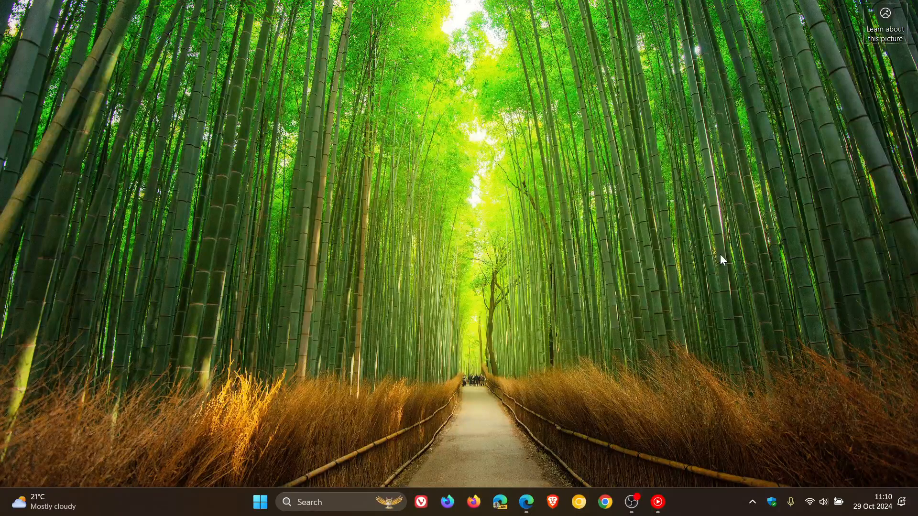
mouse_move(719, 257)
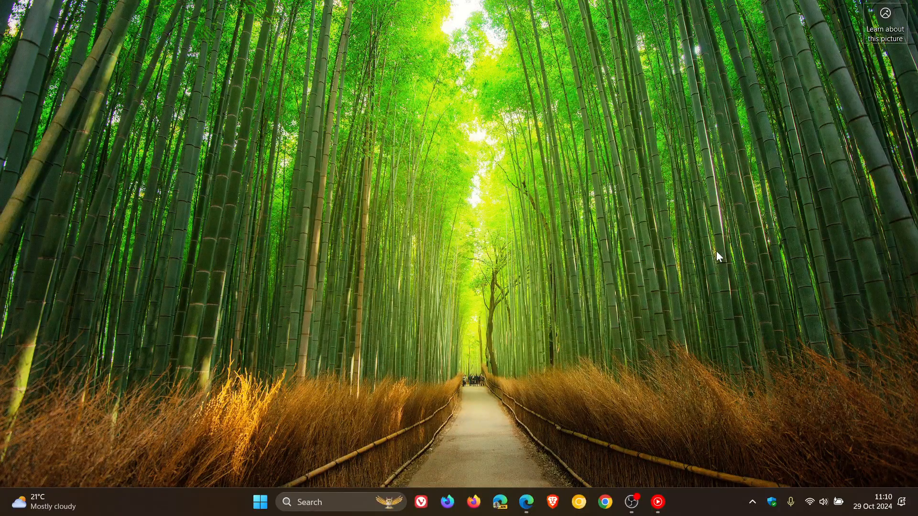
Launch Edge from the taskbar and bring up the Settings and more menu's Help and feedback options.
click(526, 503)
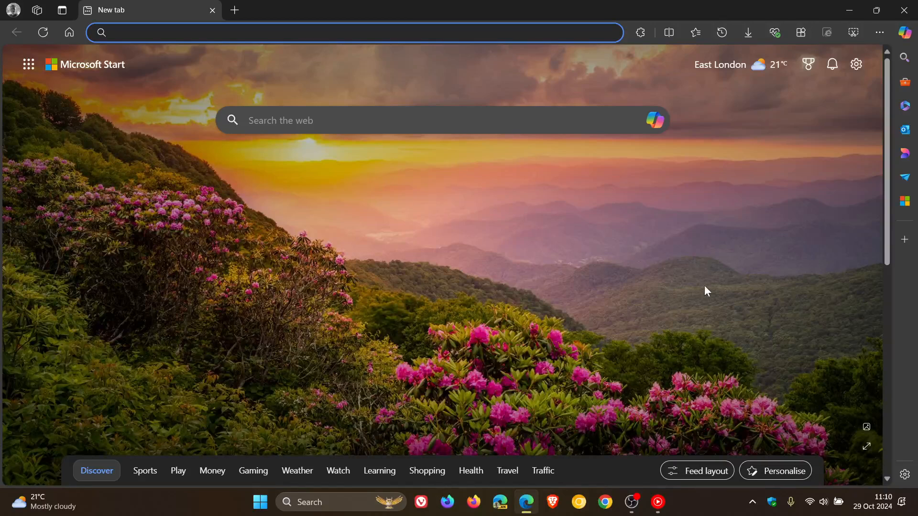
mouse_move(744, 287)
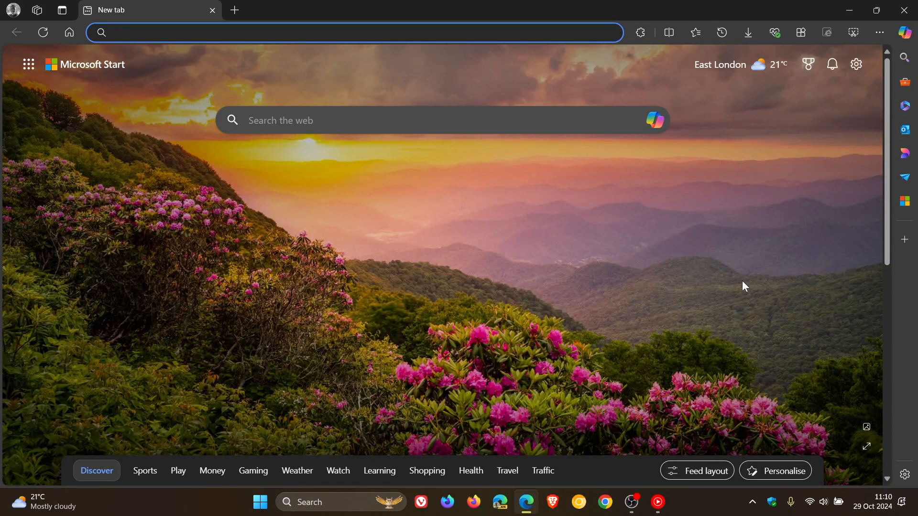
click(879, 32)
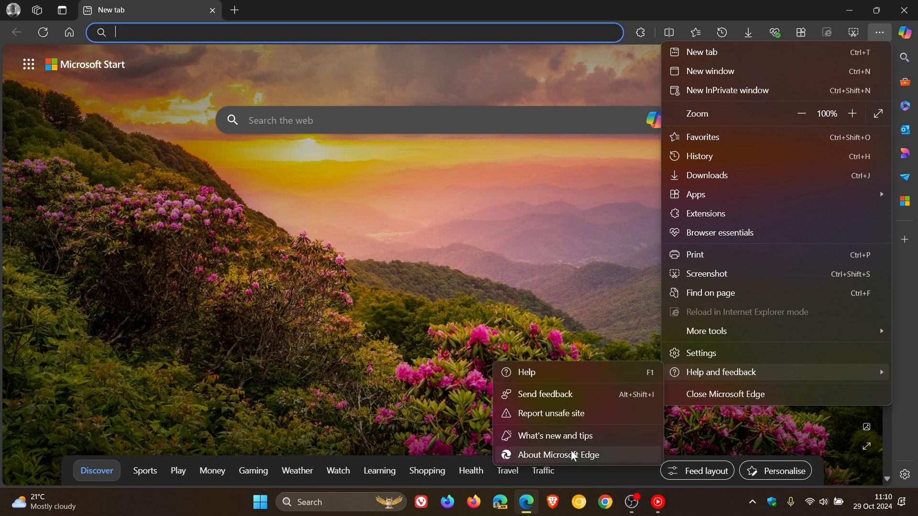
Open About Microsoft Edge, confirming version 130.0.2849.56 is up to date.
click(568, 457)
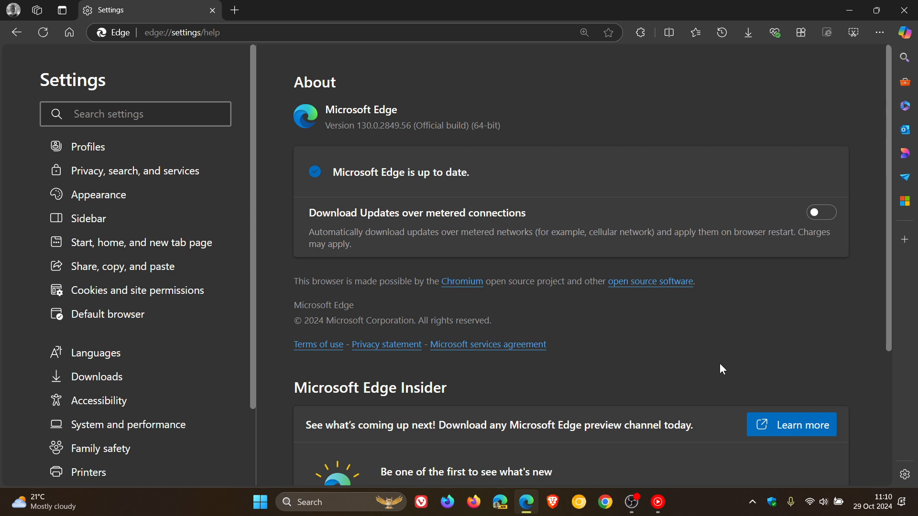
mouse_move(270, 194)
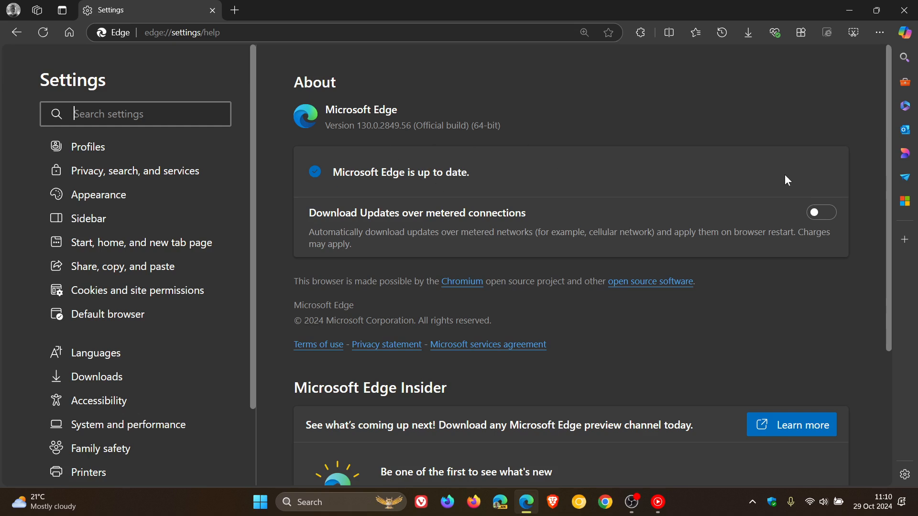
mouse_move(717, 168)
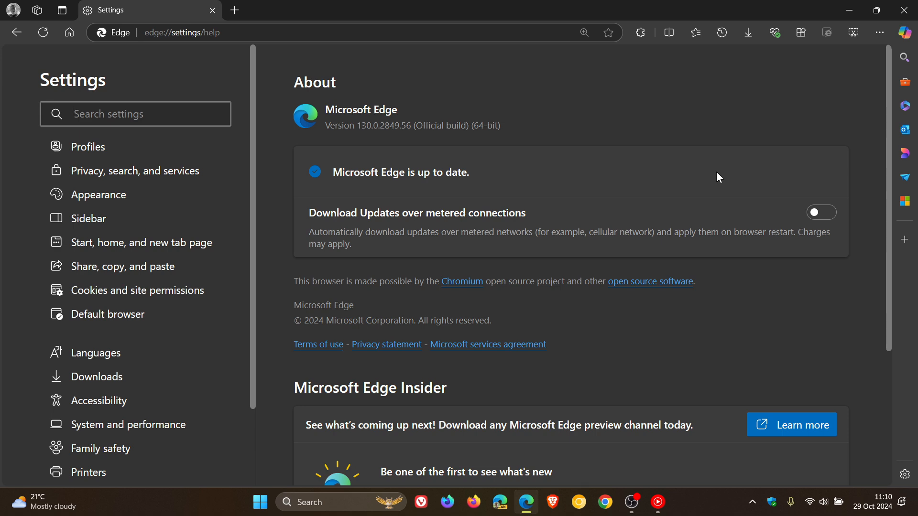
click(136, 114)
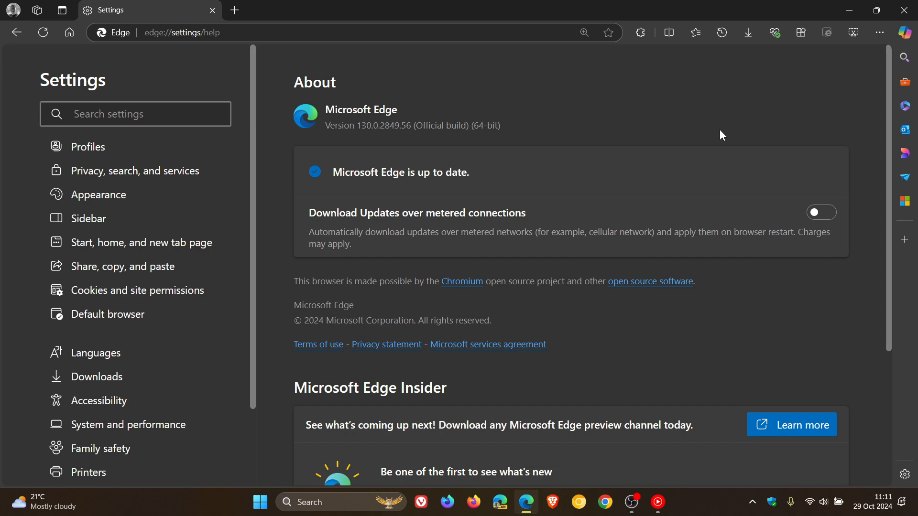
mouse_move(683, 154)
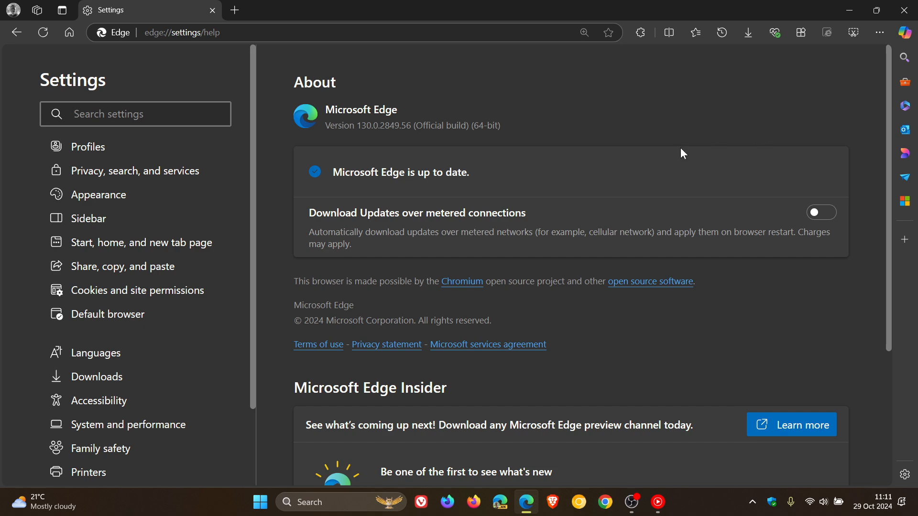
mouse_move(738, 160)
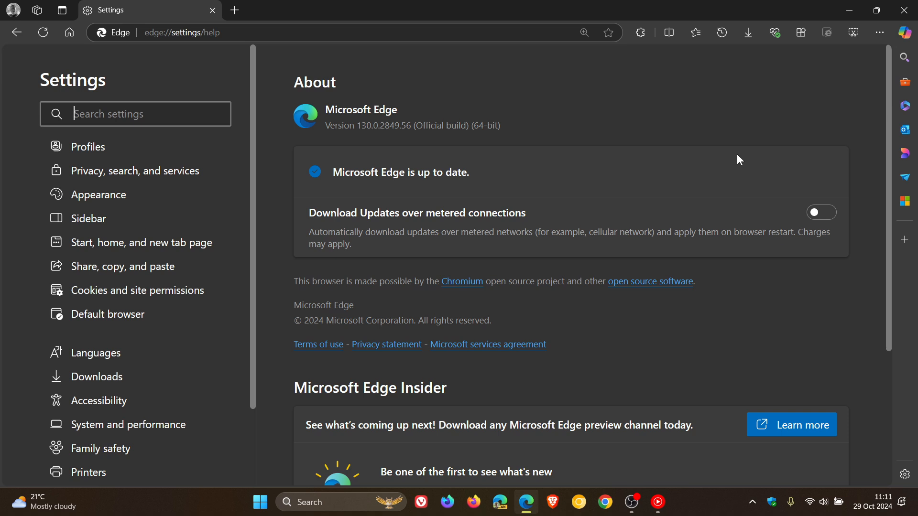
click(135, 114)
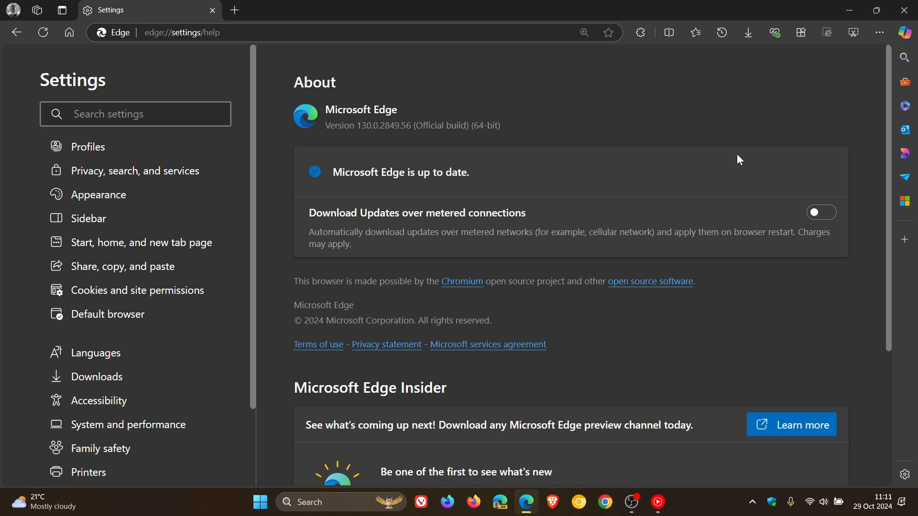
click(136, 114)
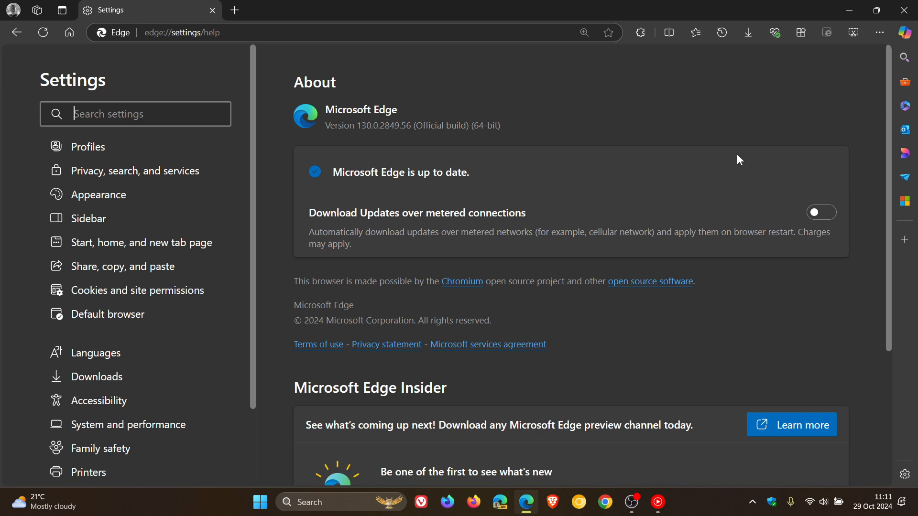
mouse_move(679, 125)
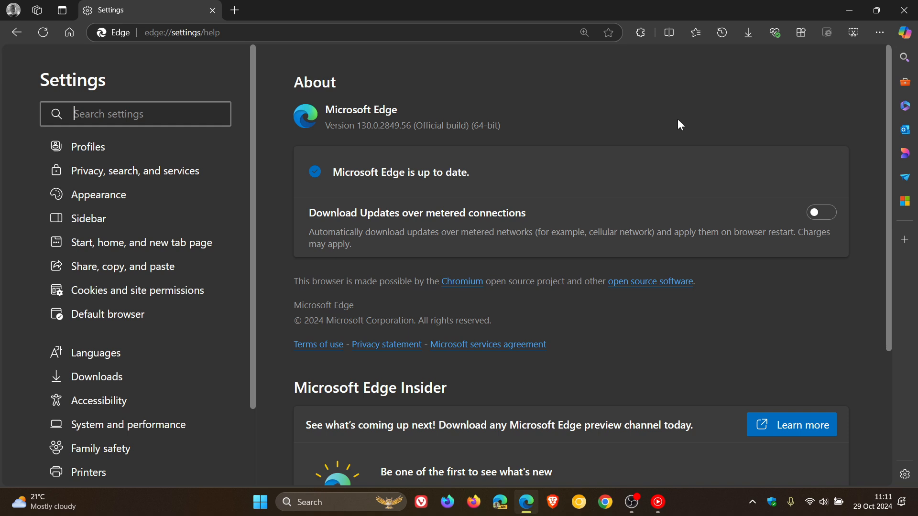
mouse_move(694, 130)
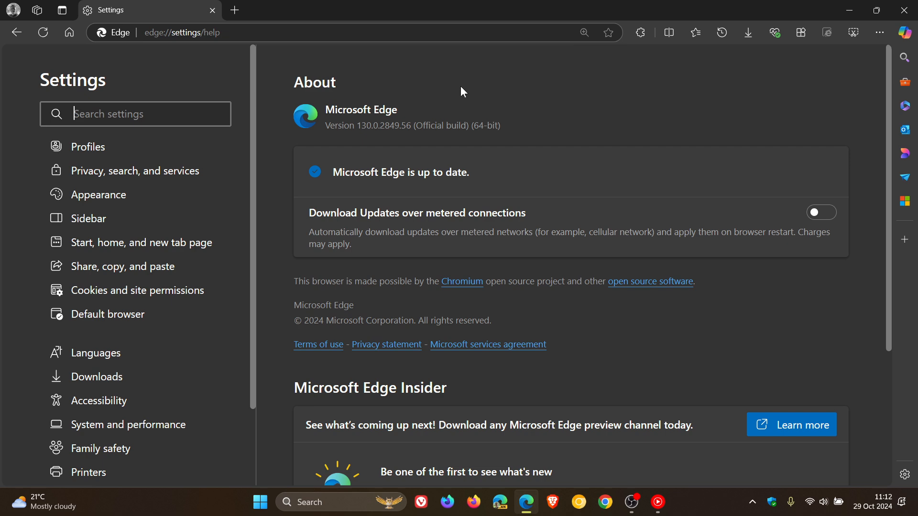
mouse_move(662, 143)
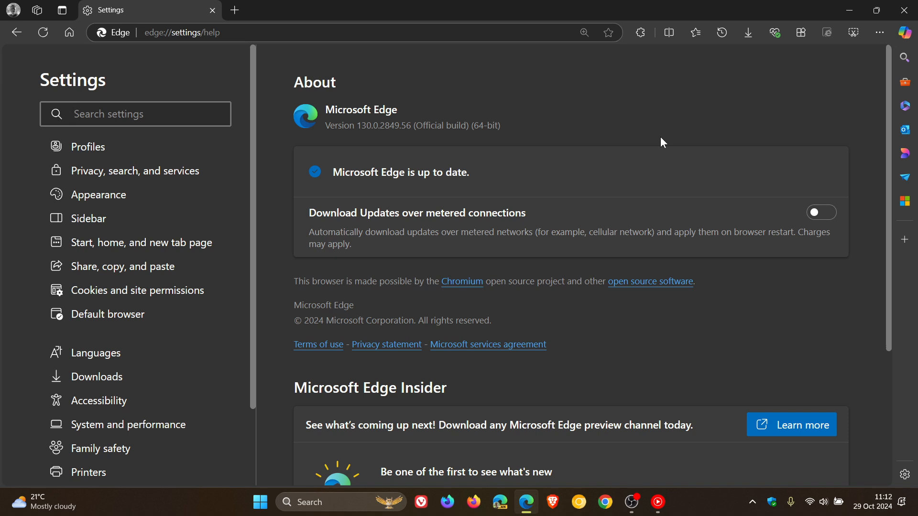
click(135, 114)
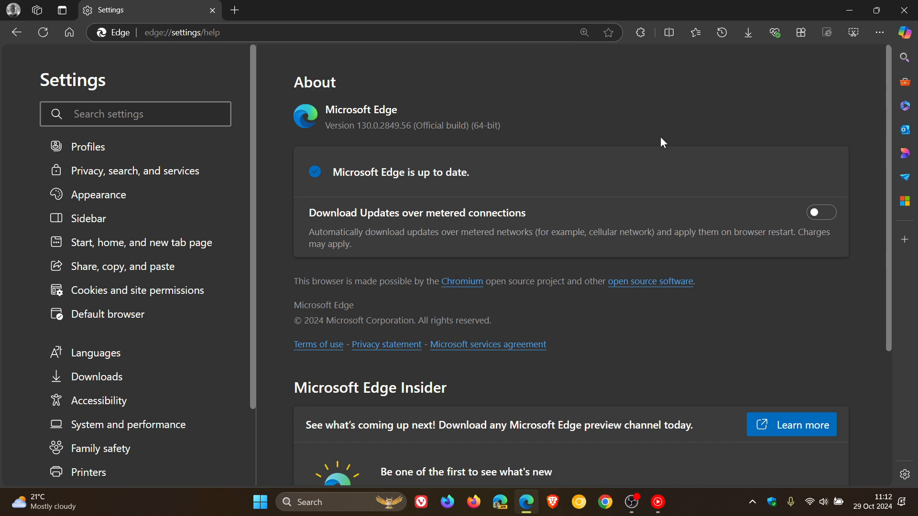
click(136, 113)
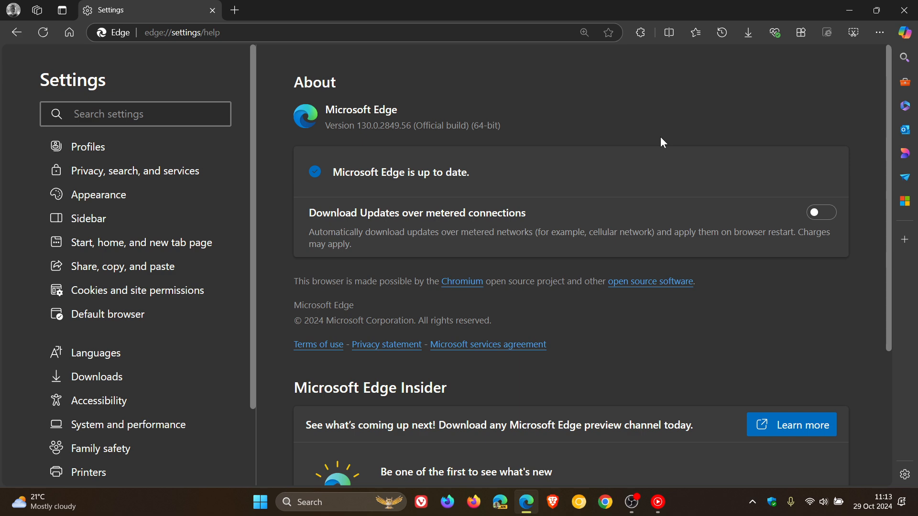
mouse_move(108, 80)
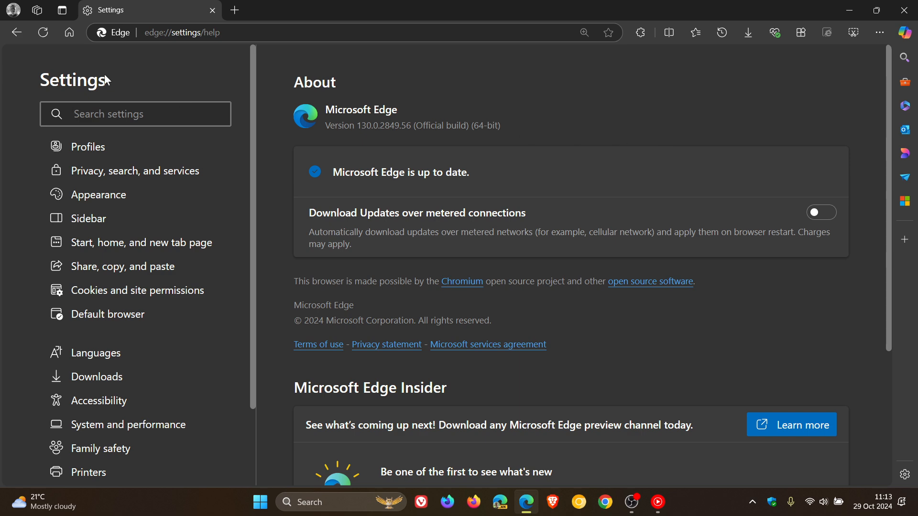
Close the About settings tab to land on the Microsoft Start new tab page.
click(234, 10)
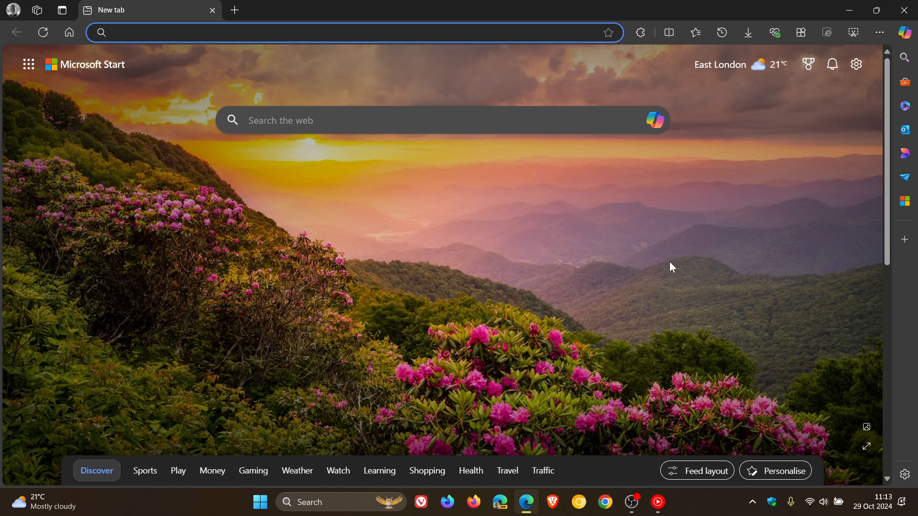
mouse_move(699, 240)
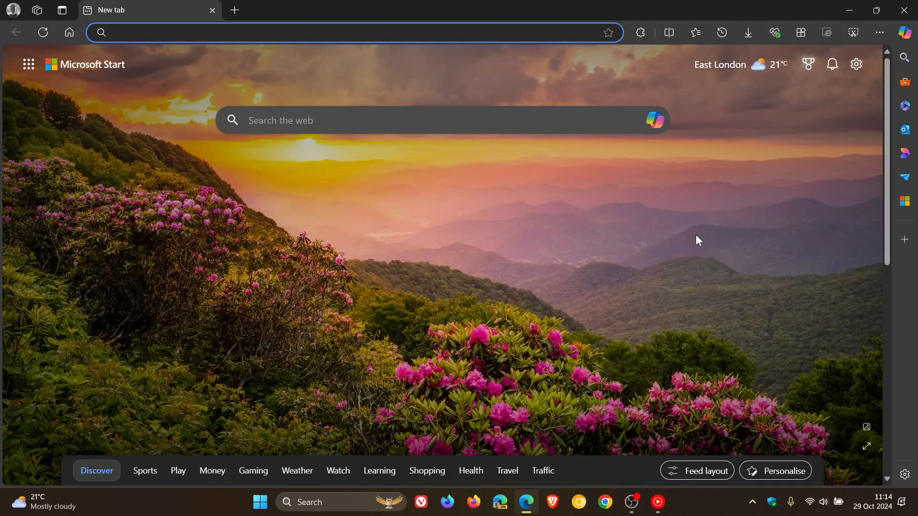
mouse_move(295, 287)
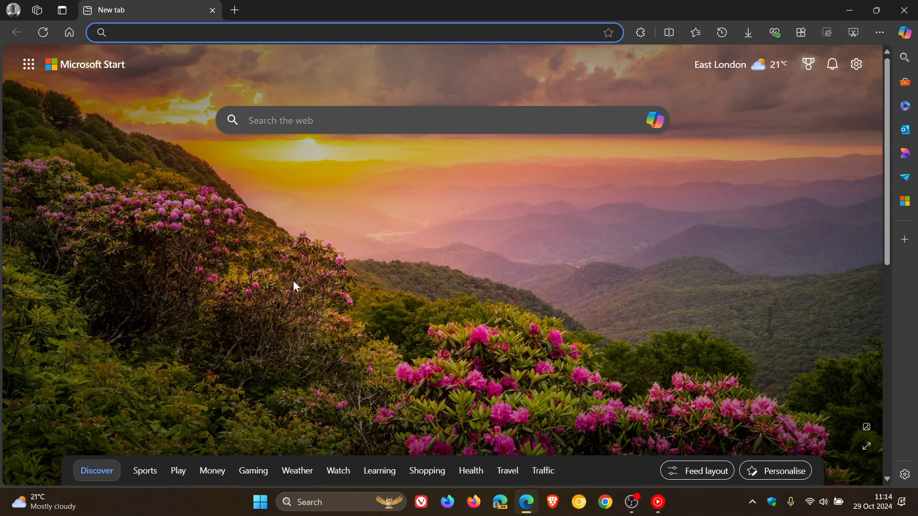
mouse_move(641, 250)
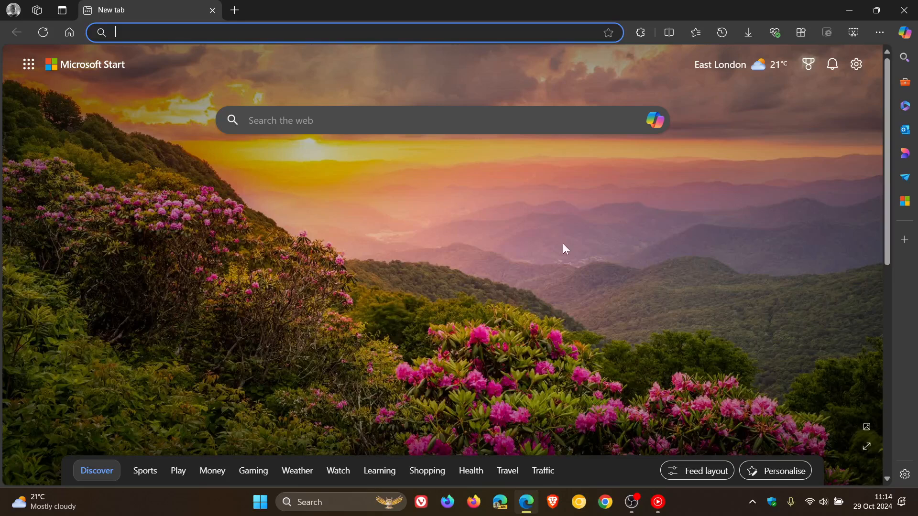
mouse_move(615, 278)
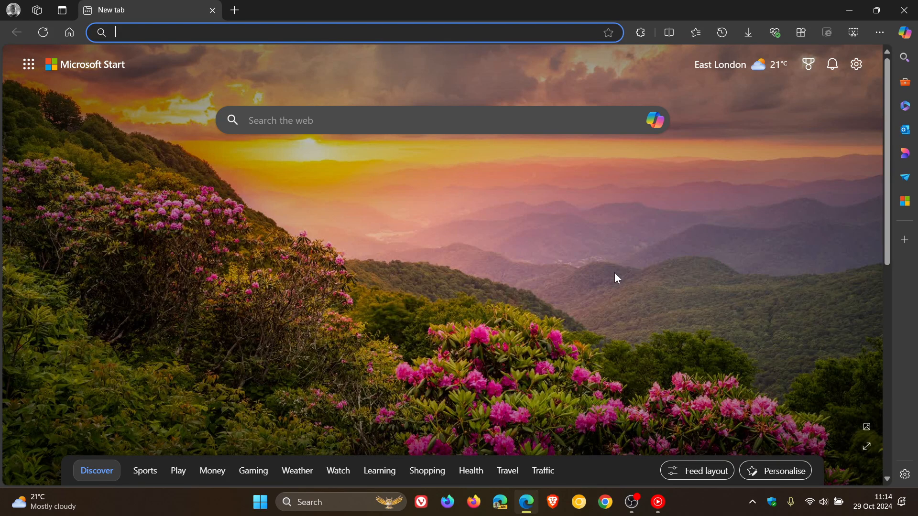